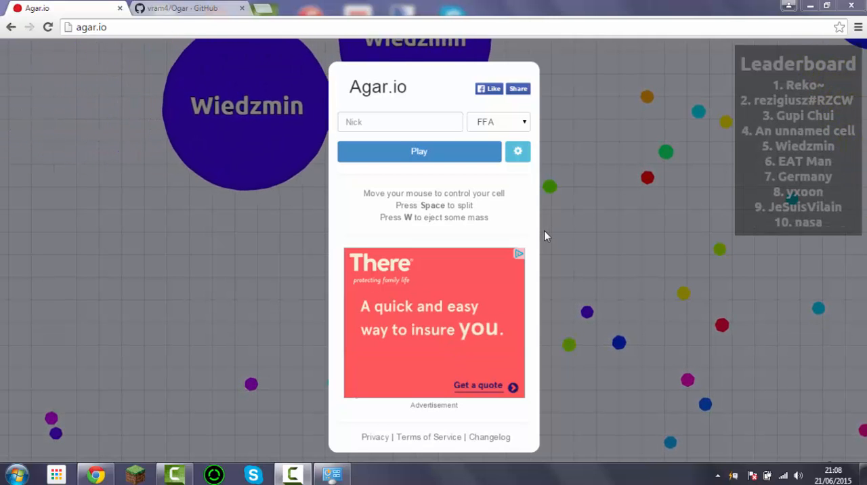
# Step: Play a free-for-all Agar.io round, then bring up the Ogar GitHub page
pyautogui.click(419, 150)
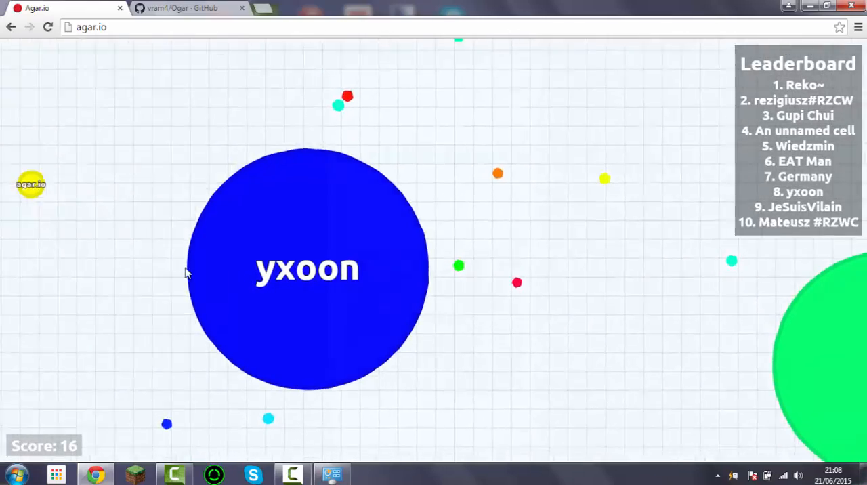
pyautogui.click(183, 8)
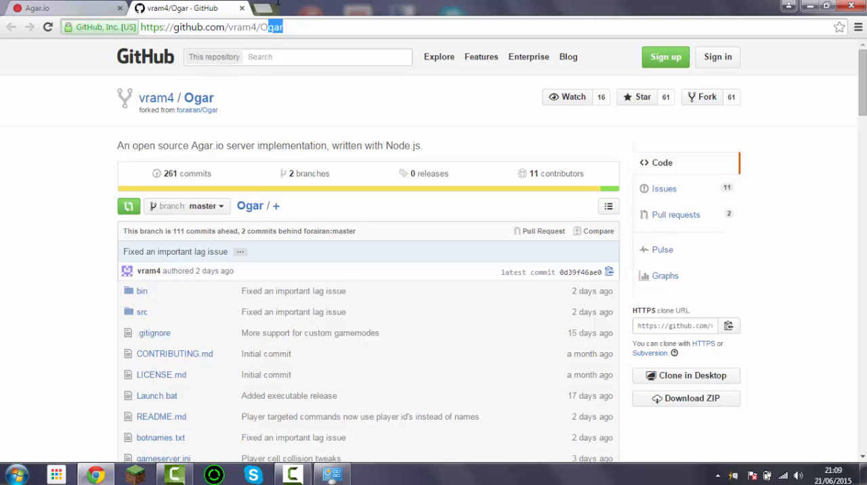
# Step: Download vram4/Ogar as Ogar-master ZIP and open it in WinRAR
pyautogui.scroll(-3)
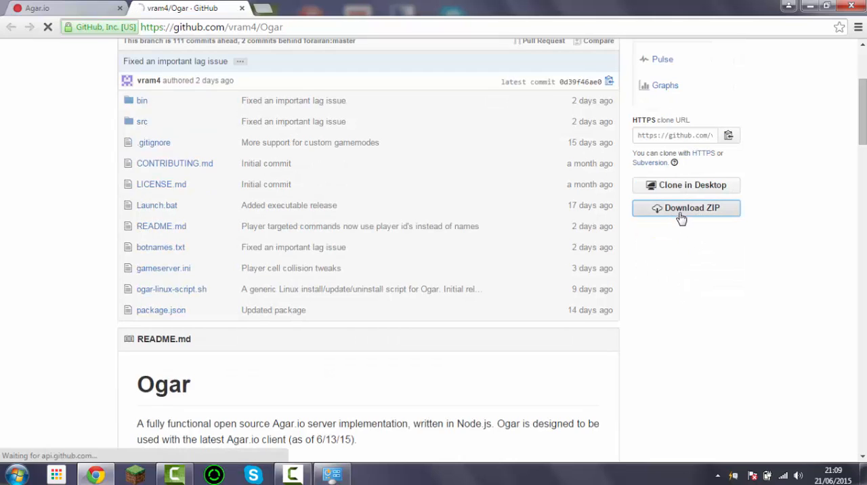
pyautogui.click(685, 208)
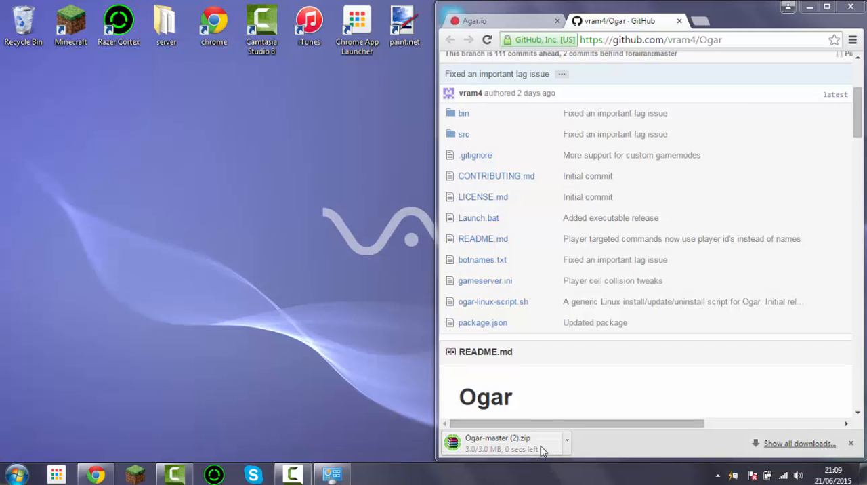
pyautogui.click(498, 444)
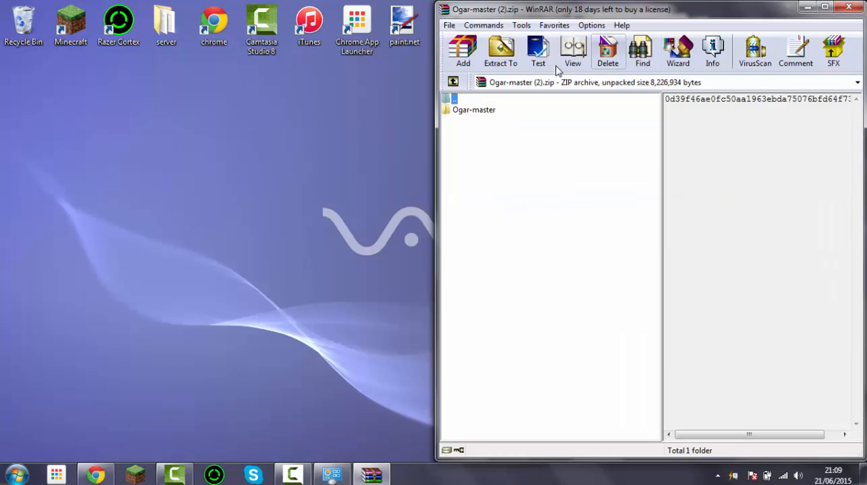
# Step: Extract the Ogar-master folder from Ogar-master (2).zip onto the desktop
pyautogui.click(474, 109)
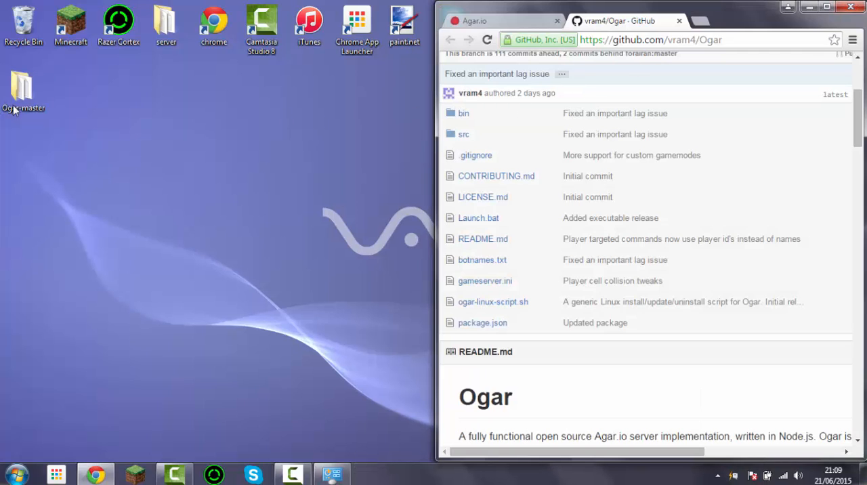
# Step: Run Ogar.exe from Ogar-master\bin, allowing it past the security warning
pyautogui.doubleClick(23, 84)
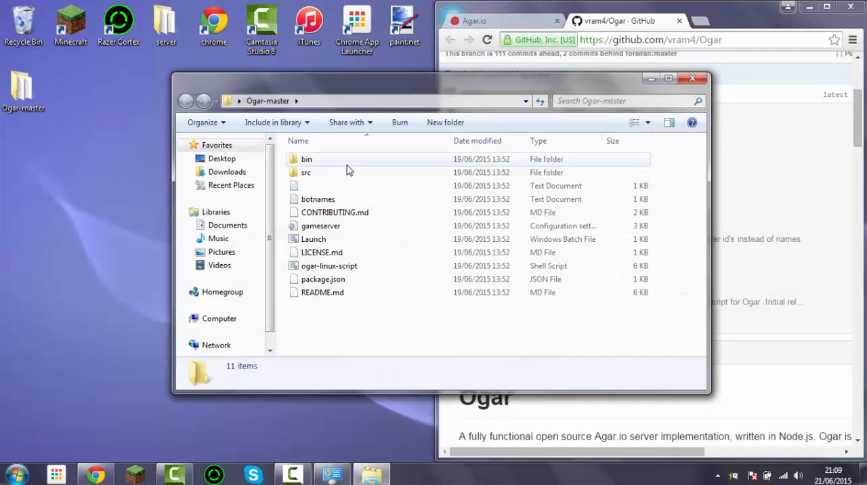
pyautogui.doubleClick(292, 159)
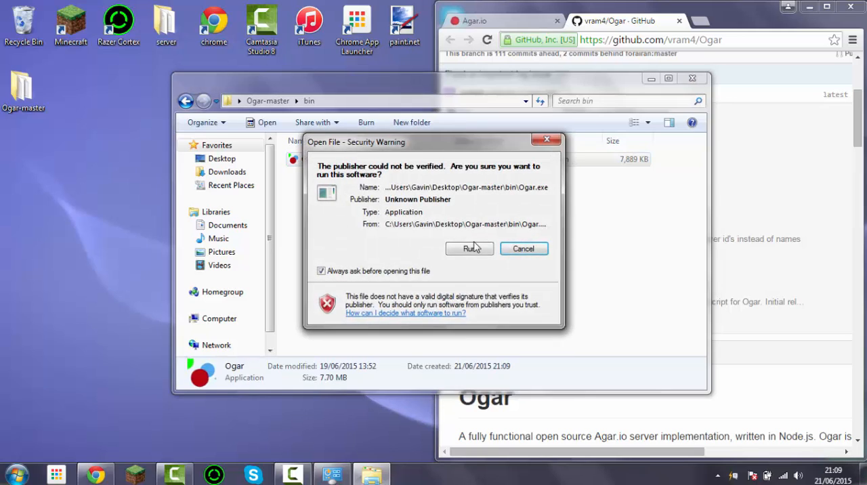
pyautogui.click(469, 248)
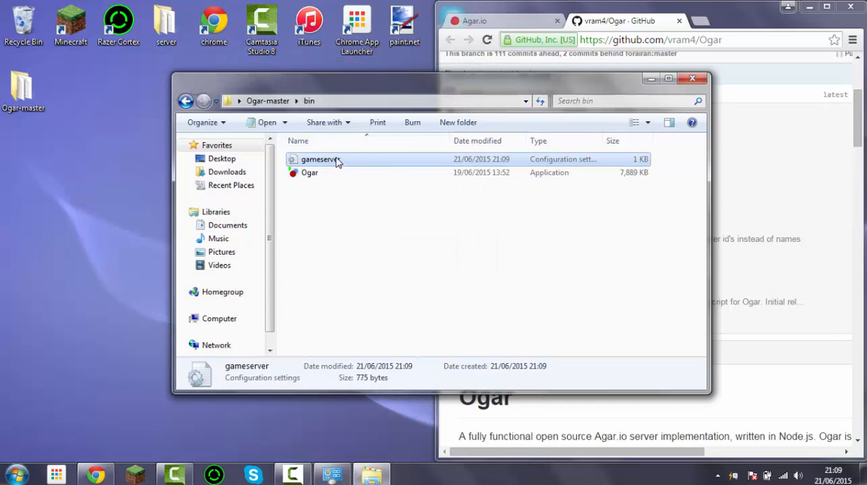
# Step: Edit gameserver.ini in Notepad++ so serverPort reads 9090 instead of 443
pyautogui.doubleClick(321, 158)
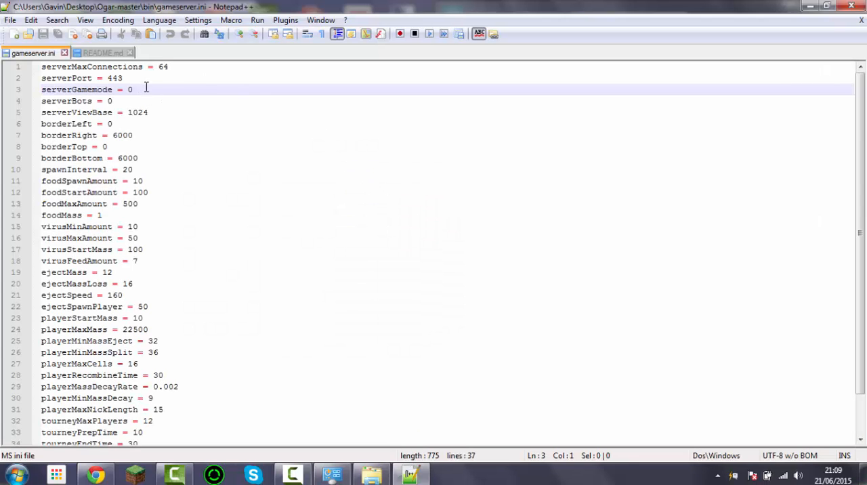
pyautogui.click(115, 78)
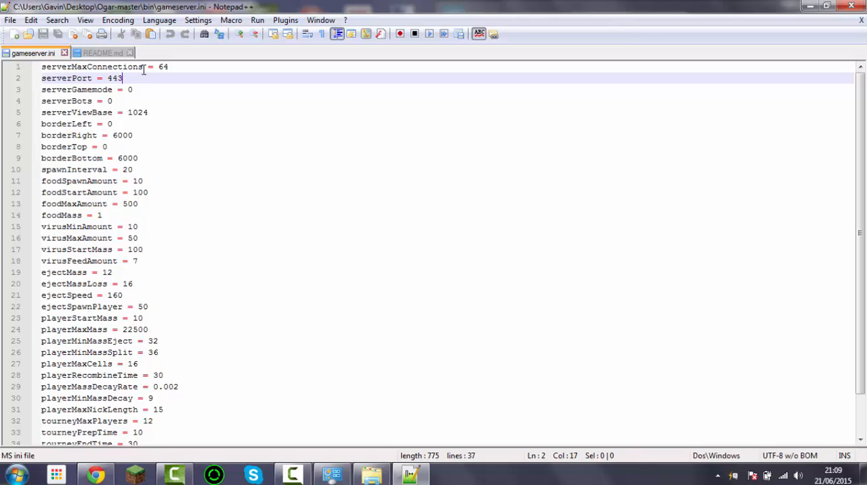
pyautogui.press('BackSpace')
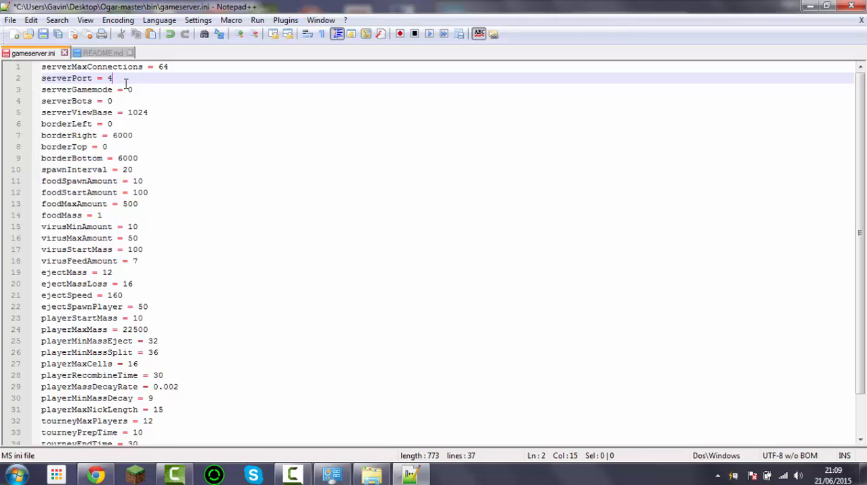
pyautogui.write('090')
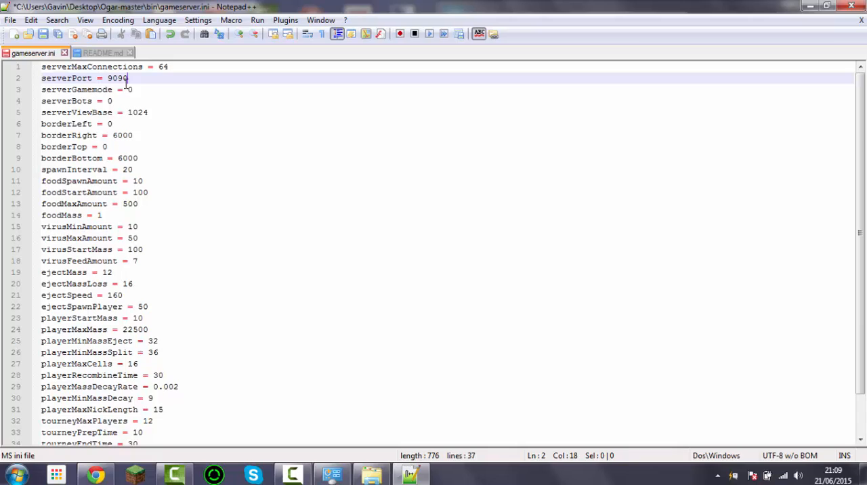
pyautogui.moveTo(163, 107)
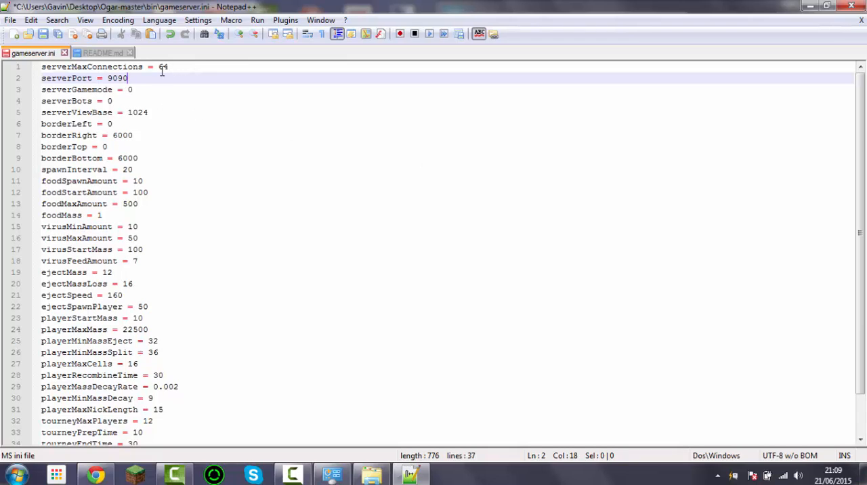
pyautogui.click(112, 100)
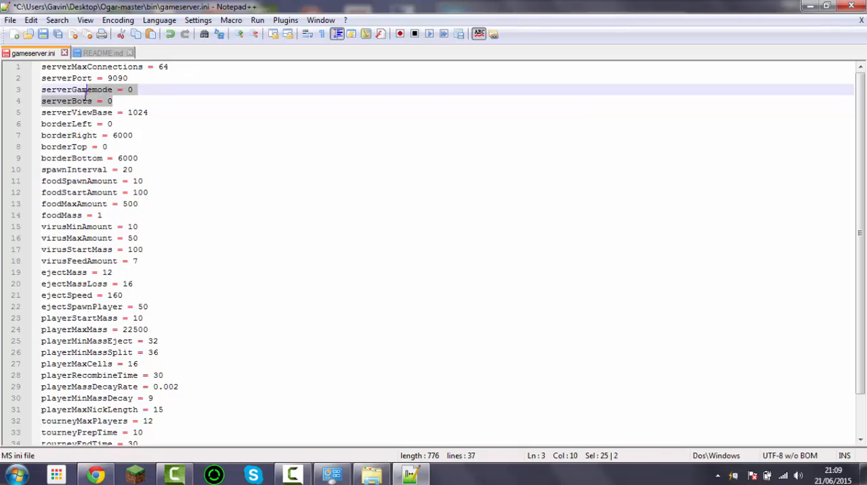
pyautogui.click(113, 101)
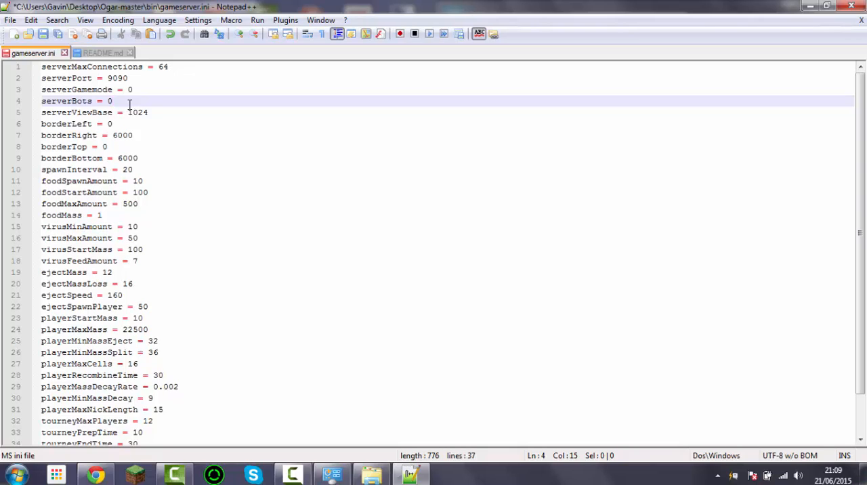
pyautogui.moveTo(303, 444)
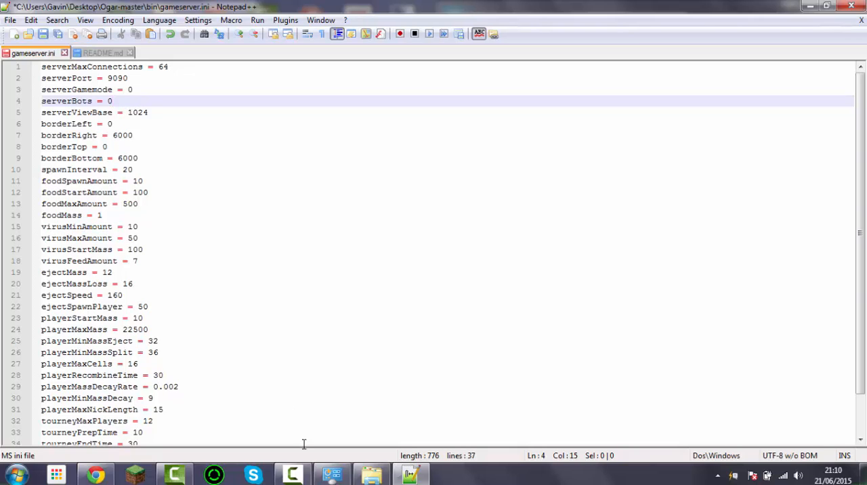
pyautogui.moveTo(172, 143)
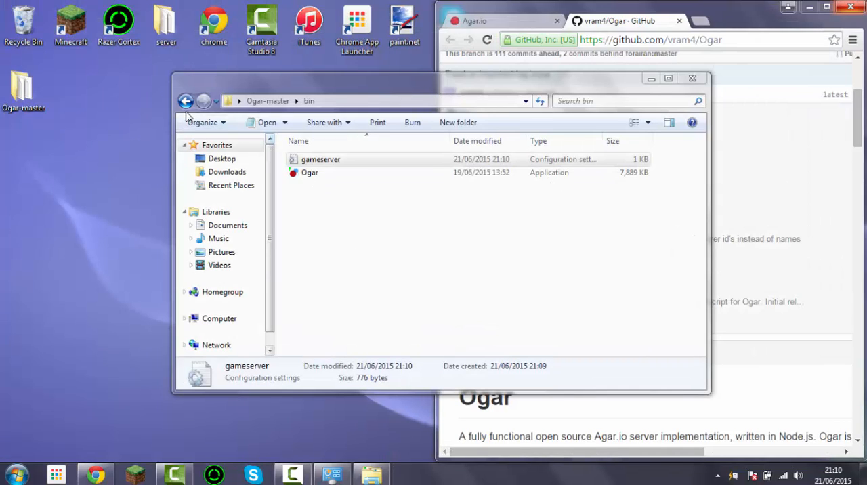
# Step: Read Ogar's README.md in Notepad++ down to Console Commands, then close it
pyautogui.click(186, 100)
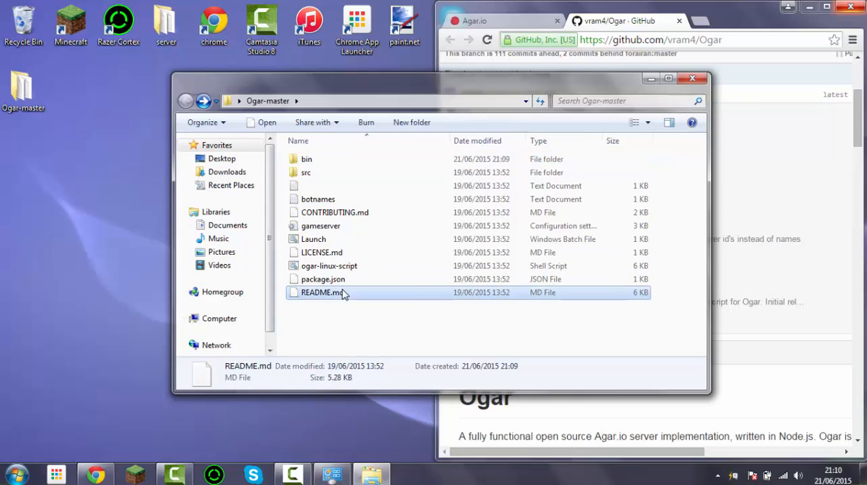
pyautogui.doubleClick(321, 292)
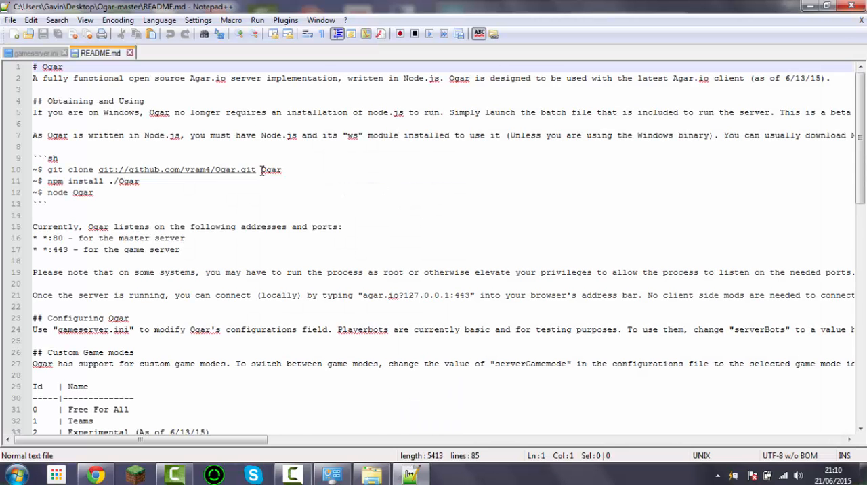
pyautogui.scroll(-3)
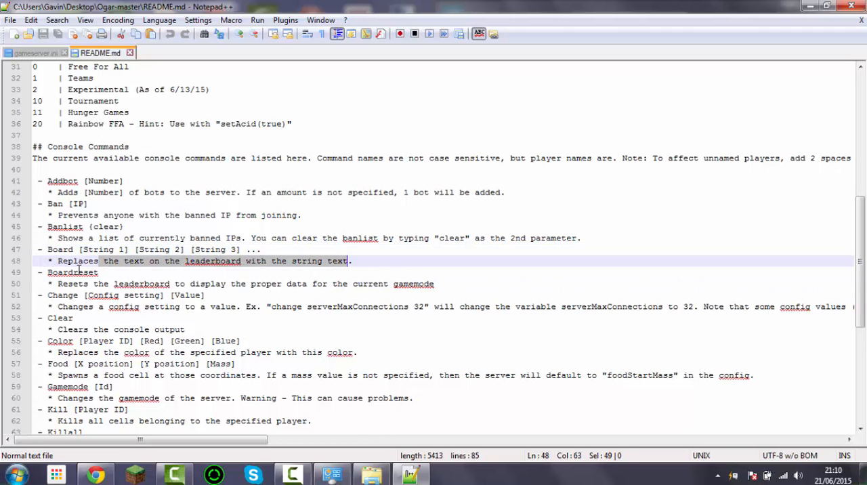
pyautogui.scroll(-3)
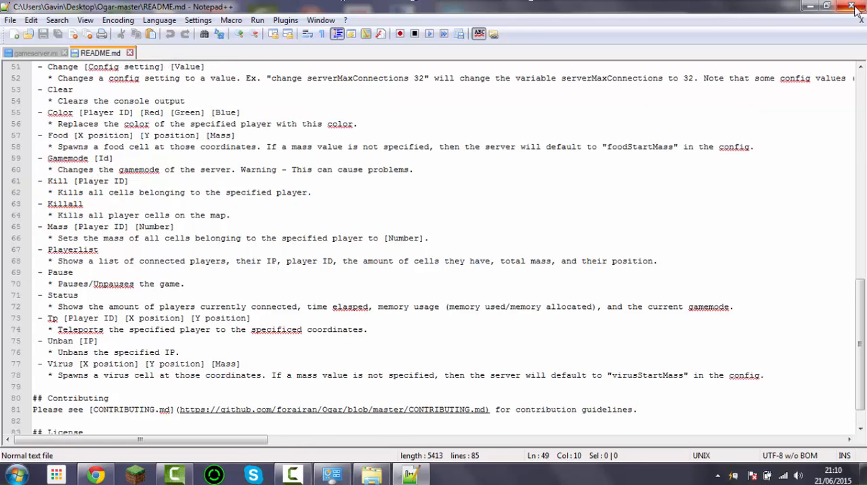
pyautogui.click(852, 6)
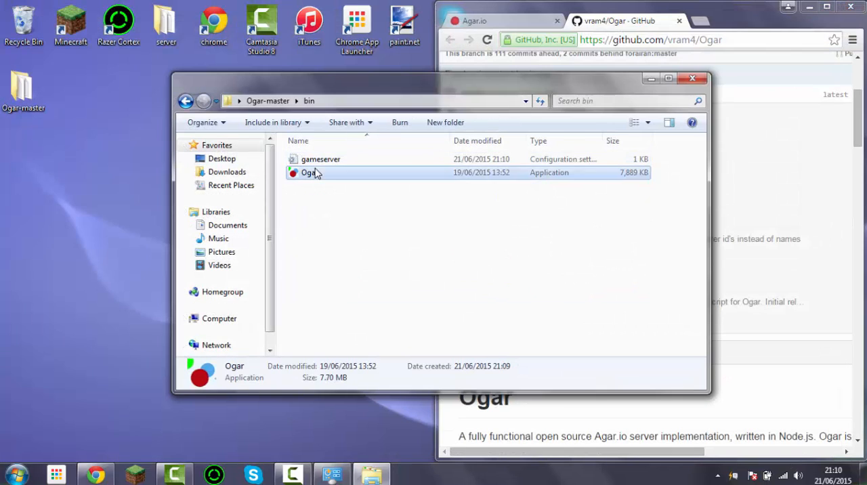
# Step: Launch Ogar.exe so the server listens on port 9090 in Free For All mode
pyautogui.doubleClick(310, 172)
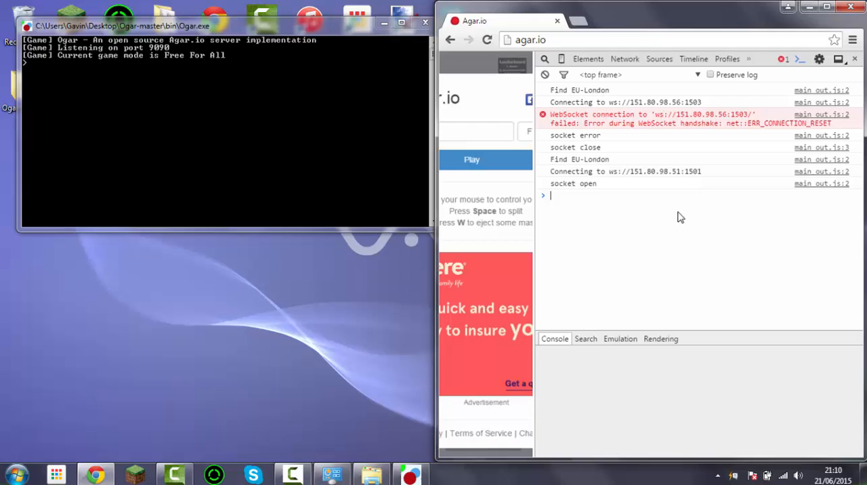
pyautogui.moveTo(622, 256)
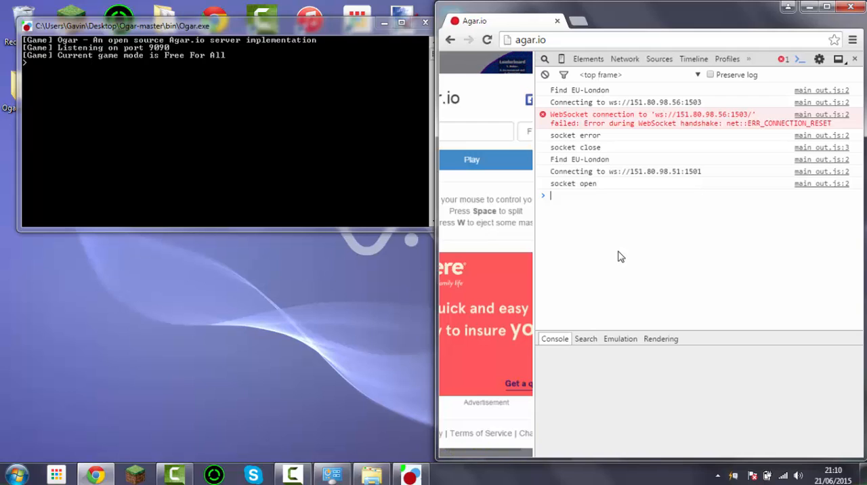
# Step: Enter a partial connect("ws:// command in the DevTools console and open the Start menu
pyautogui.write('connect ("')
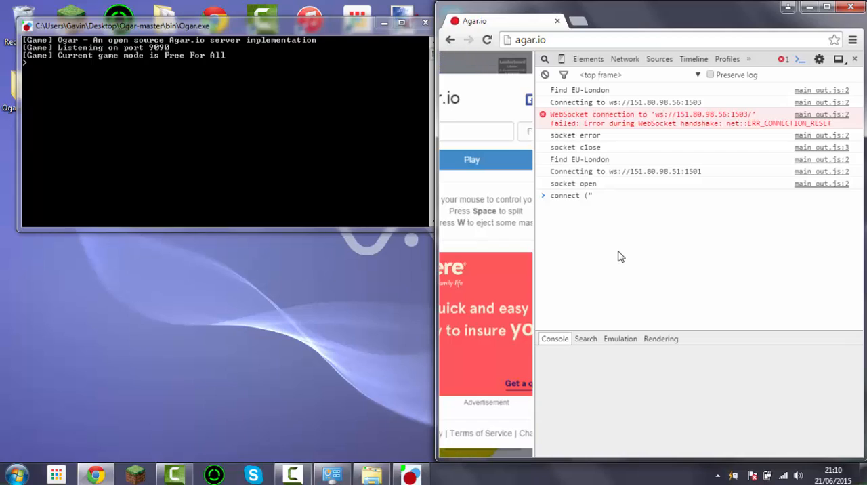
pyautogui.write('ws:')
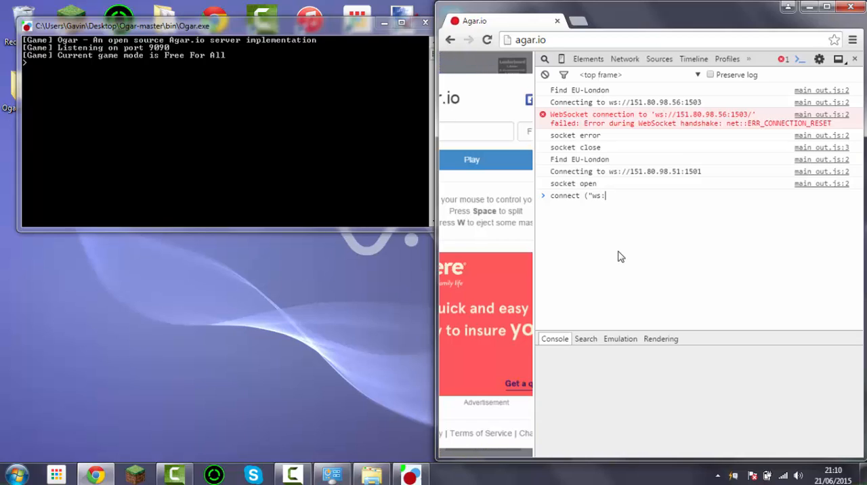
pyautogui.write('//')
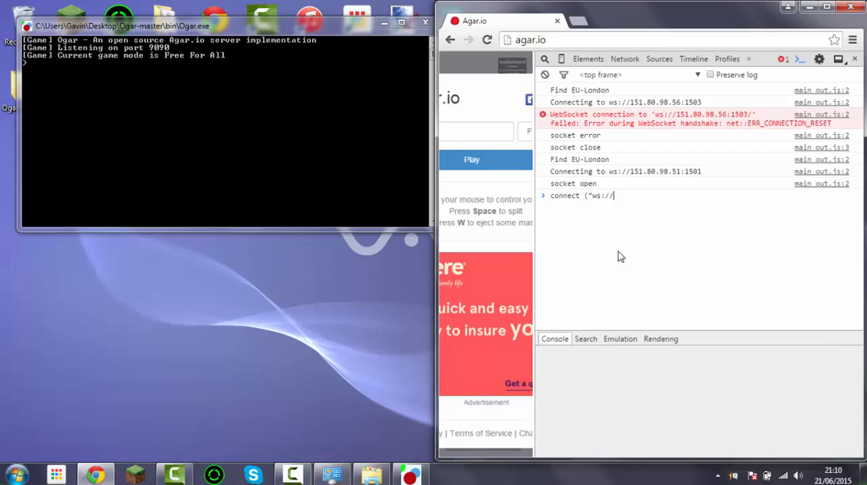
pyautogui.write('1')
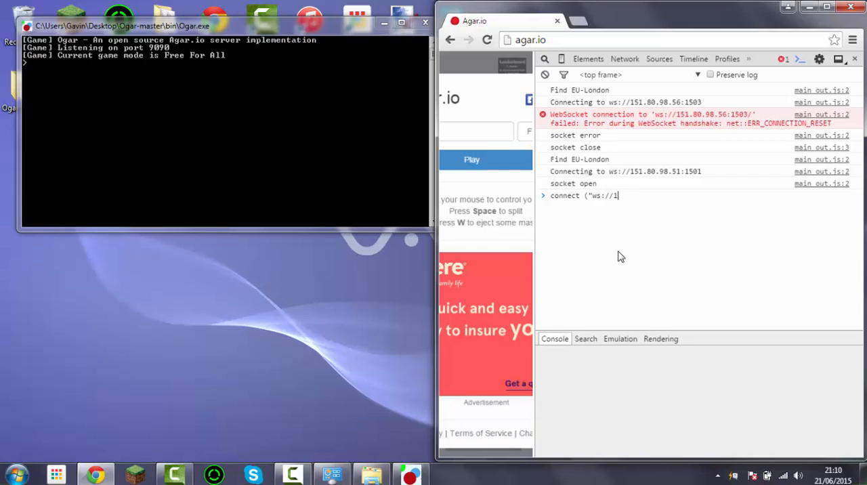
pyautogui.press('Backspace')
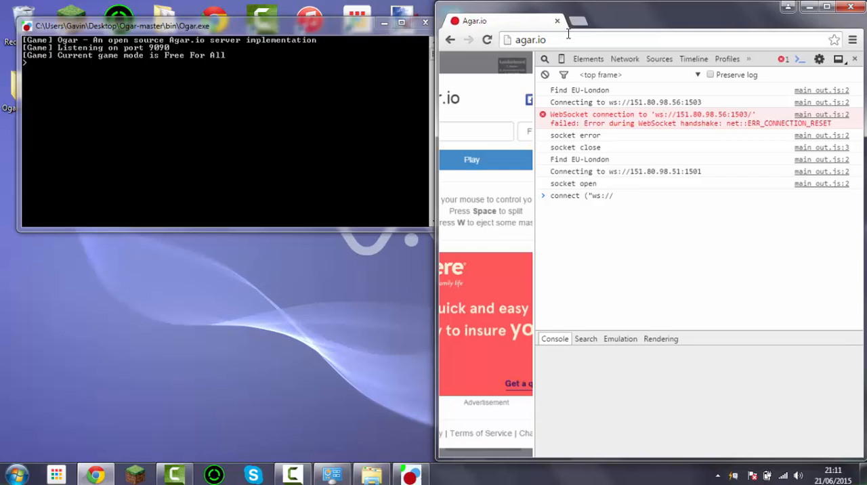
pyautogui.click(15, 472)
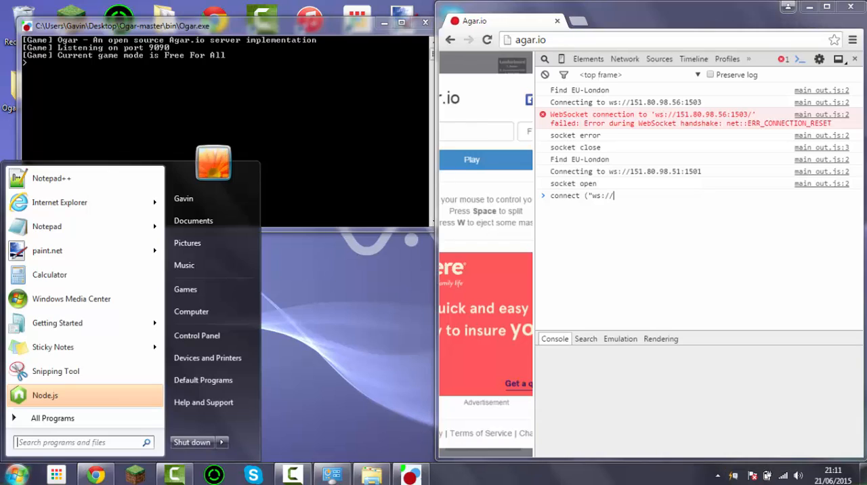
pyautogui.moveTo(607, 190)
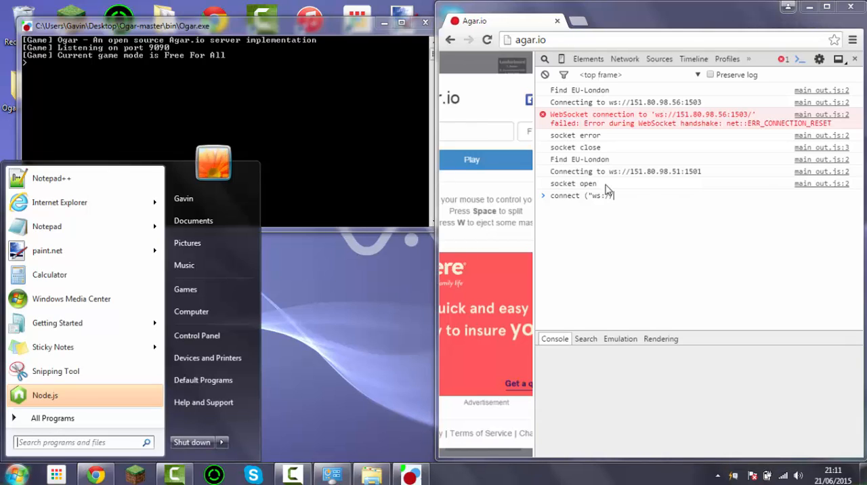
# Step: Search for and launch LogMeIn Hamachi, showing the GavinAgar-1 network address
pyautogui.write('hamachi')
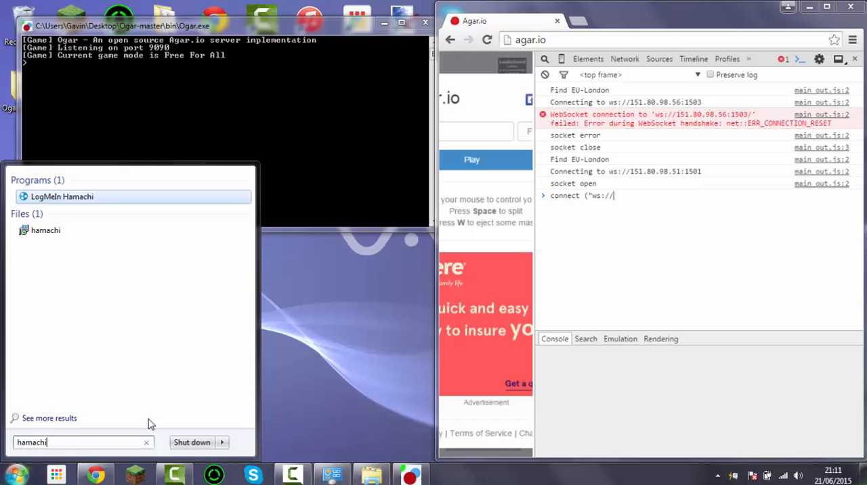
pyautogui.click(62, 196)
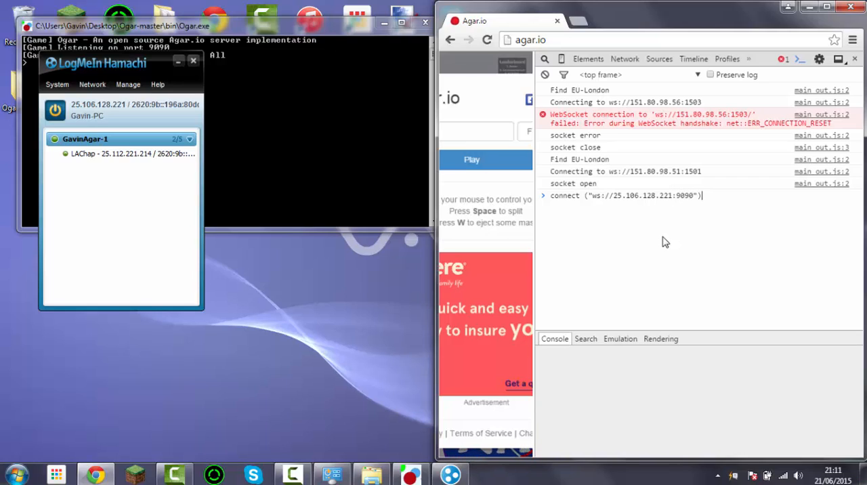
pyautogui.moveTo(643, 209)
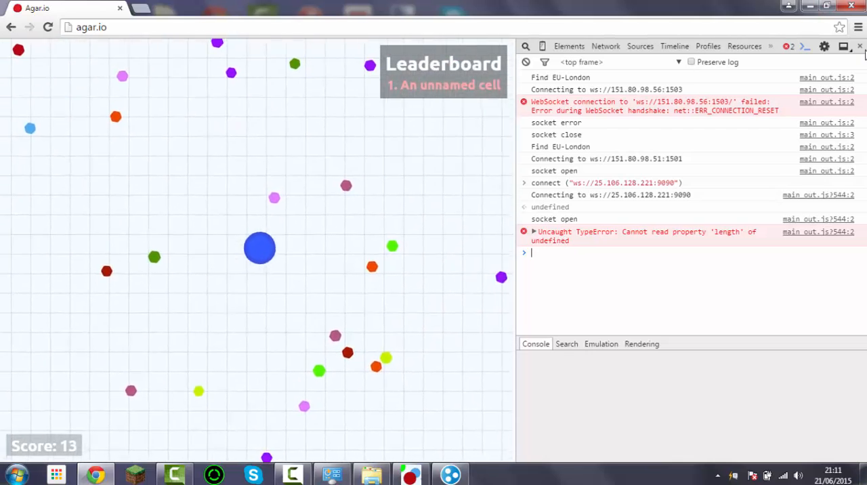
# Step: Close DevTools to play against the bots, then reveal Hamachi's Copy IPv4 address option
pyautogui.click(860, 46)
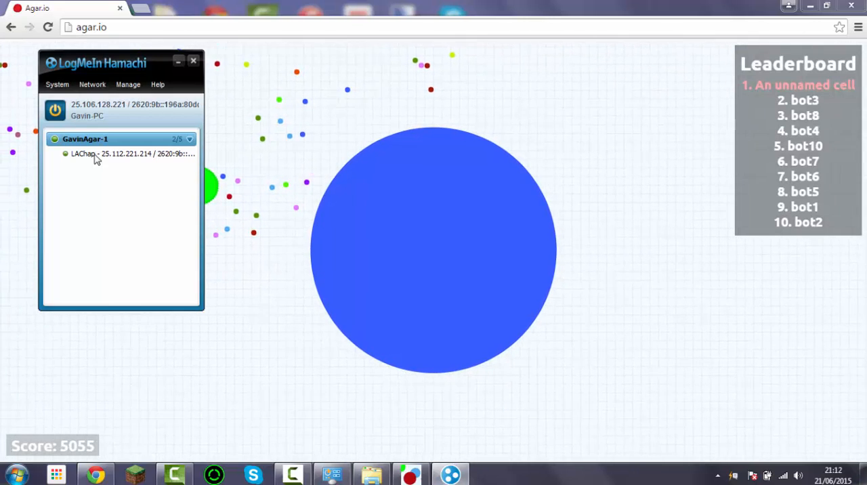
pyautogui.click(92, 84)
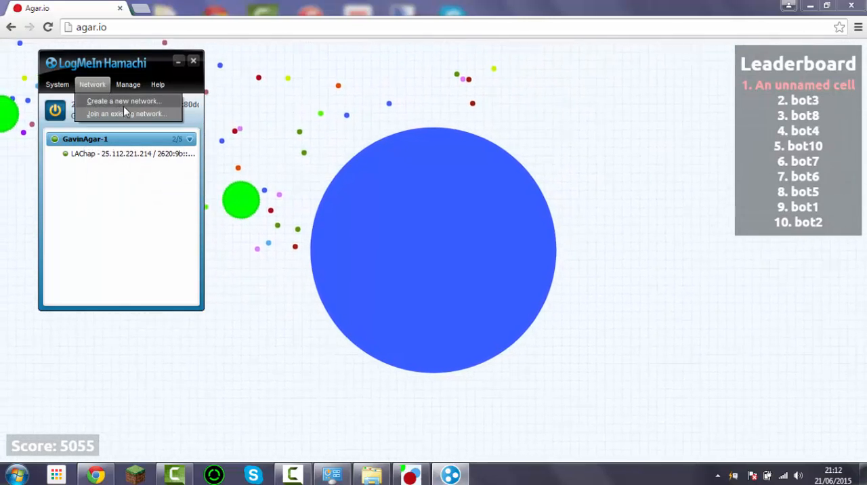
pyautogui.rightClick(95, 110)
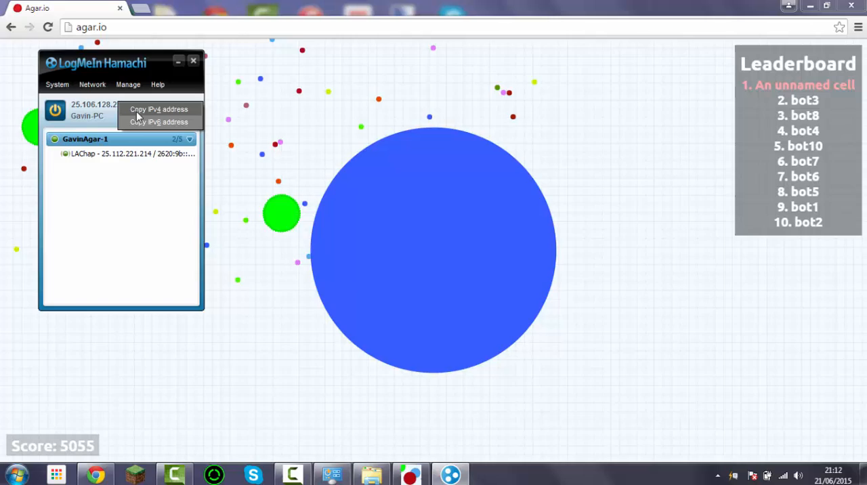
pyautogui.rightClick(342, 227)
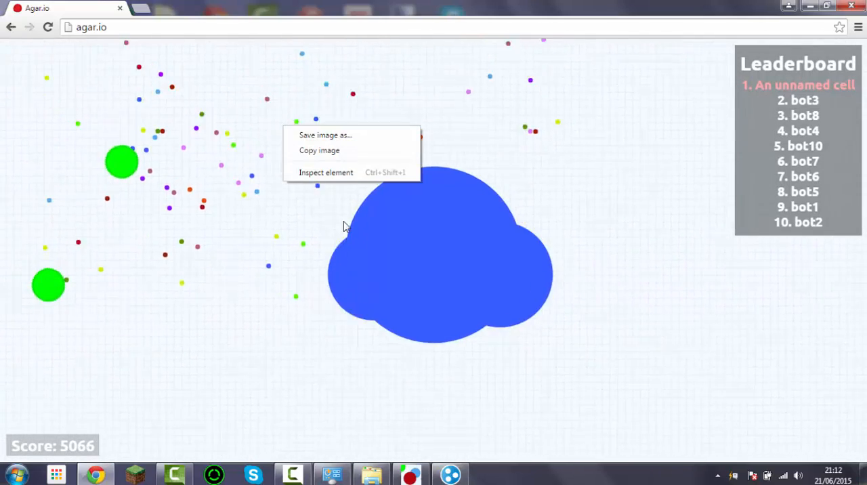